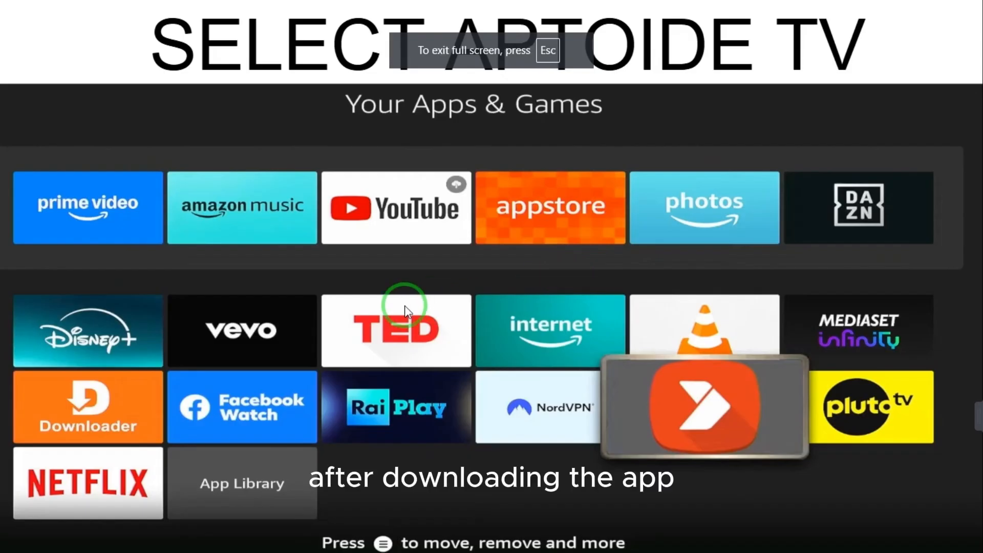
pyautogui.moveTo(711, 352)
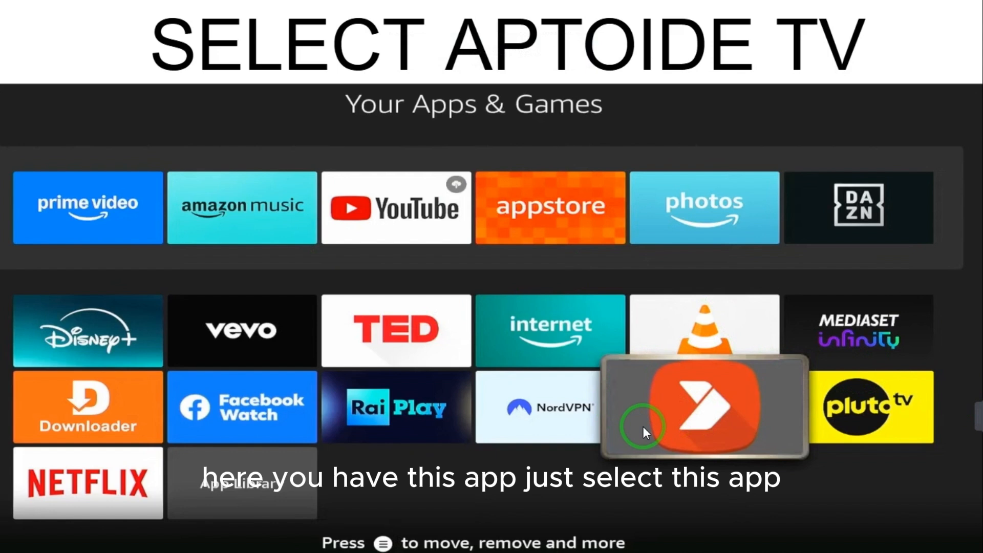
pyautogui.moveTo(677, 422)
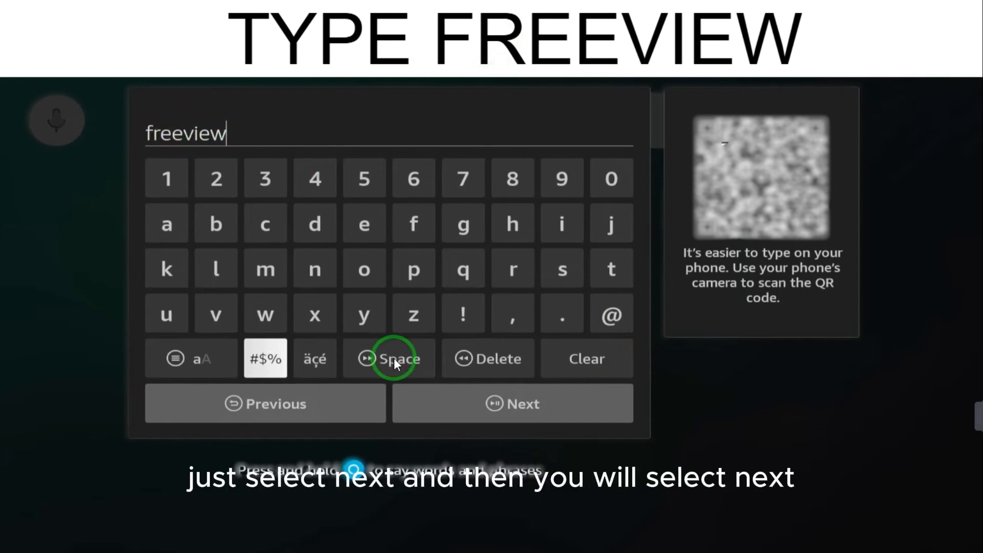
# - Submit the 'freeview' search in Aptoide TV to list matching apps
pyautogui.click(512, 403)
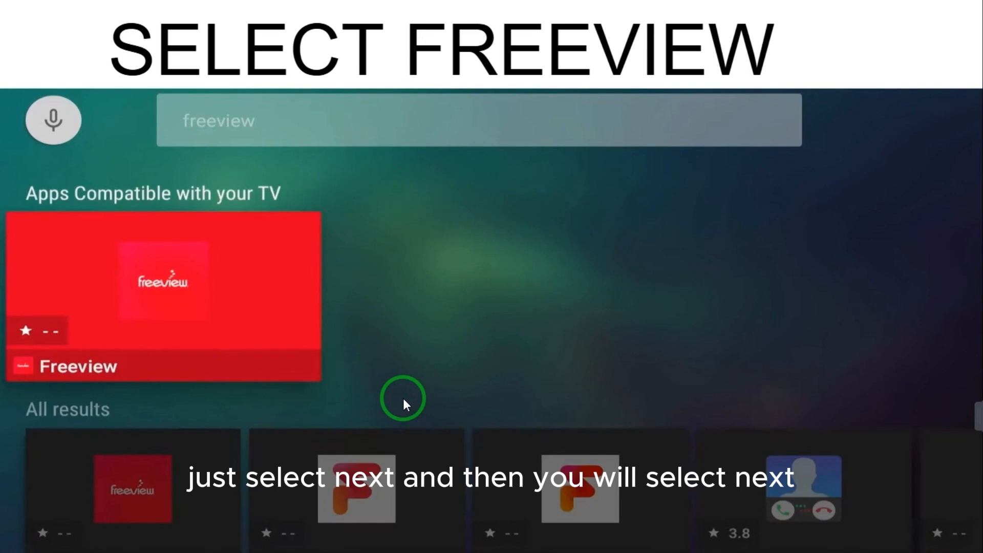
pyautogui.moveTo(250, 313)
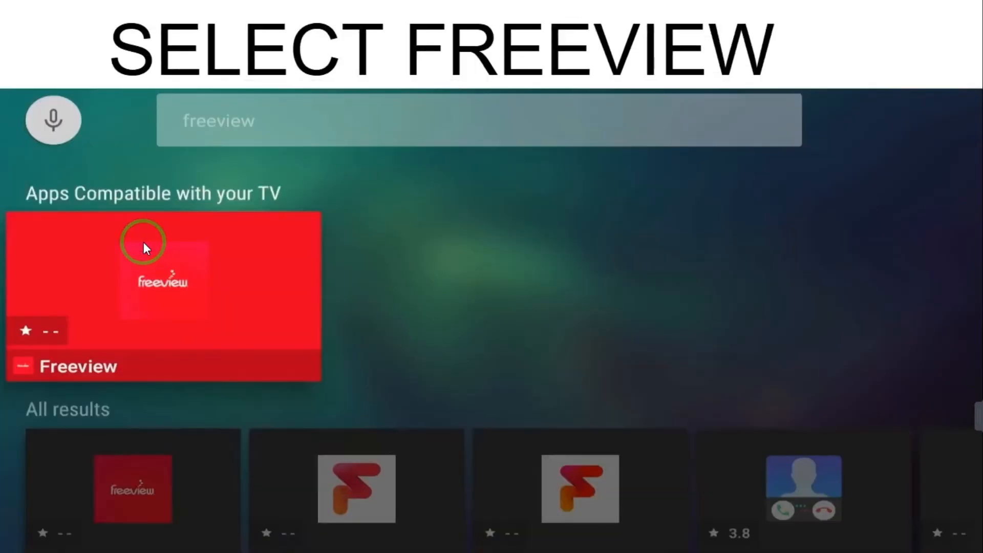
pyautogui.moveTo(222, 256)
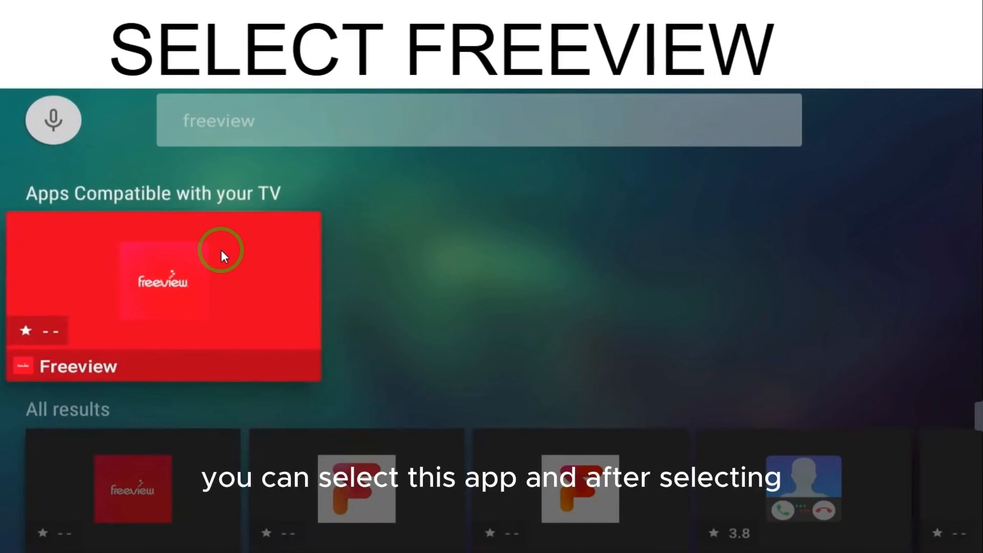
# - Select the Freeview tile under Apps Compatible with your TV to view its details
pyautogui.click(163, 298)
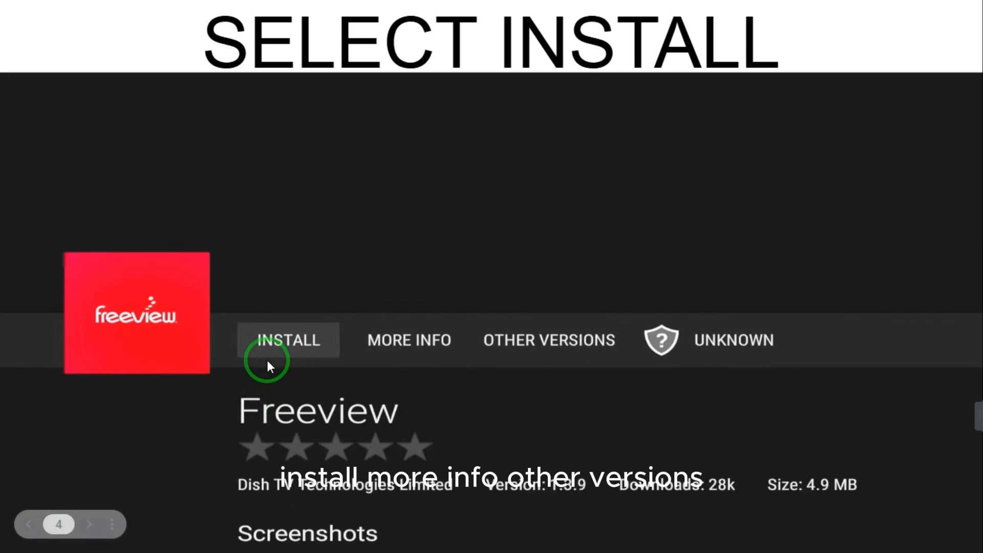
pyautogui.moveTo(529, 360)
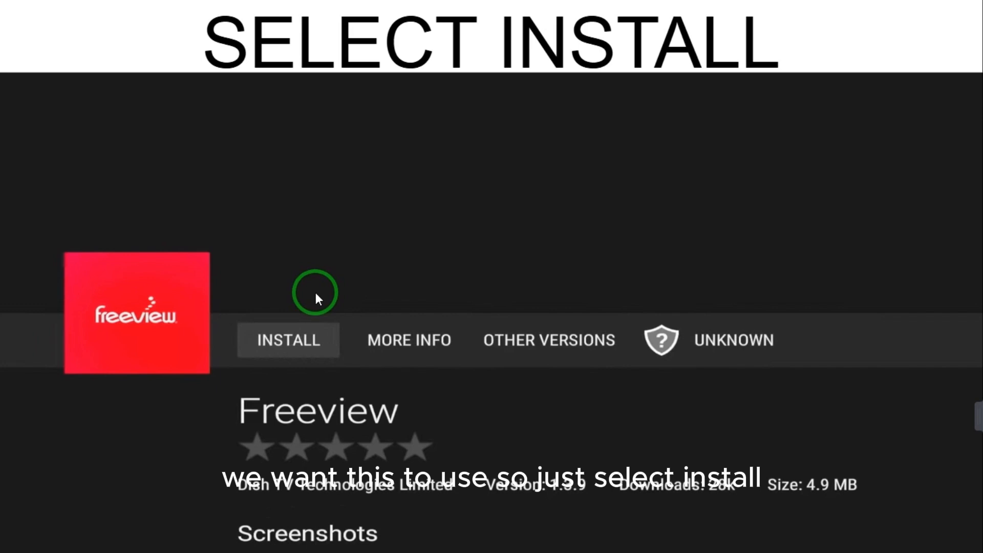
# - Choose INSTALL on the Freeview app page to begin installation
pyautogui.click(288, 339)
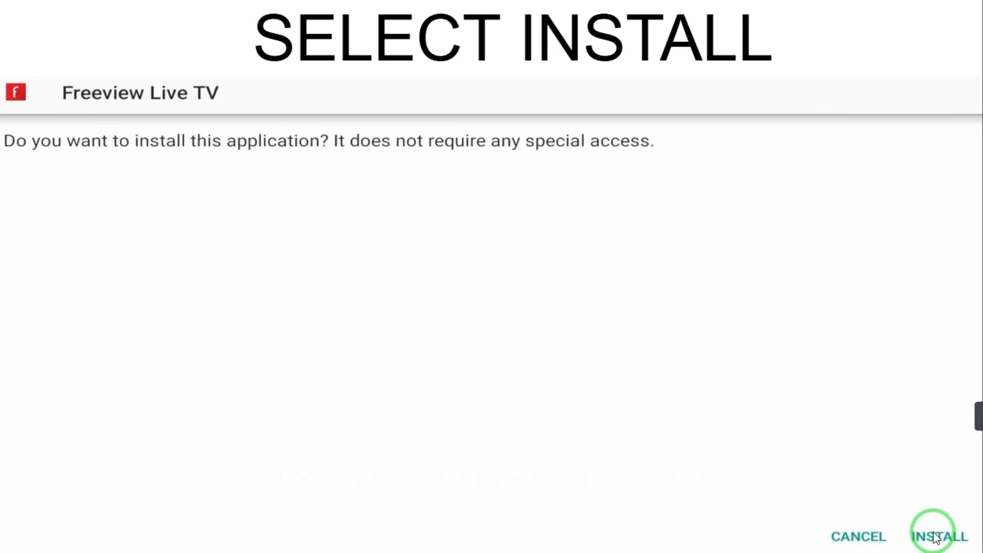
# - Confirm INSTALL in the Freeview Live TV prompt so installation completes
pyautogui.click(939, 536)
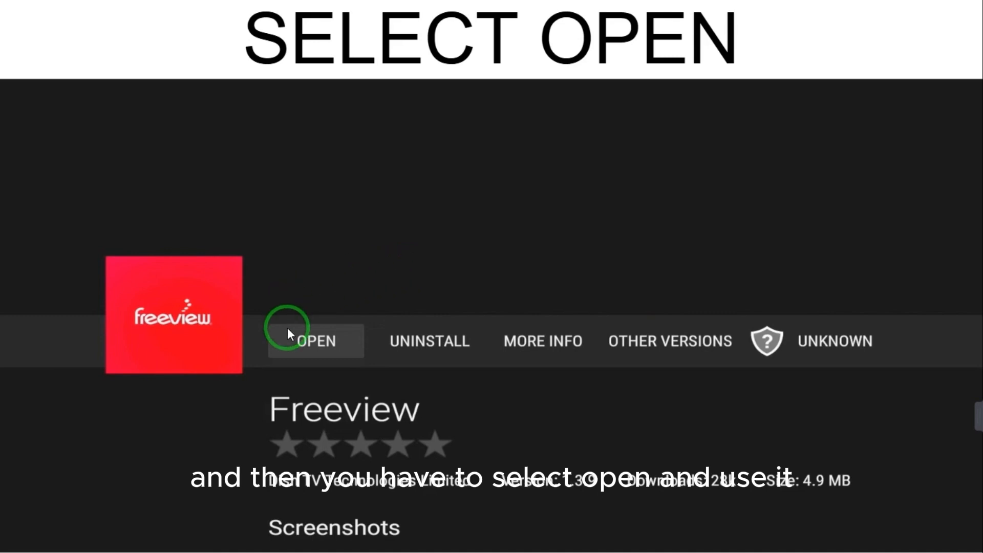
pyautogui.click(316, 340)
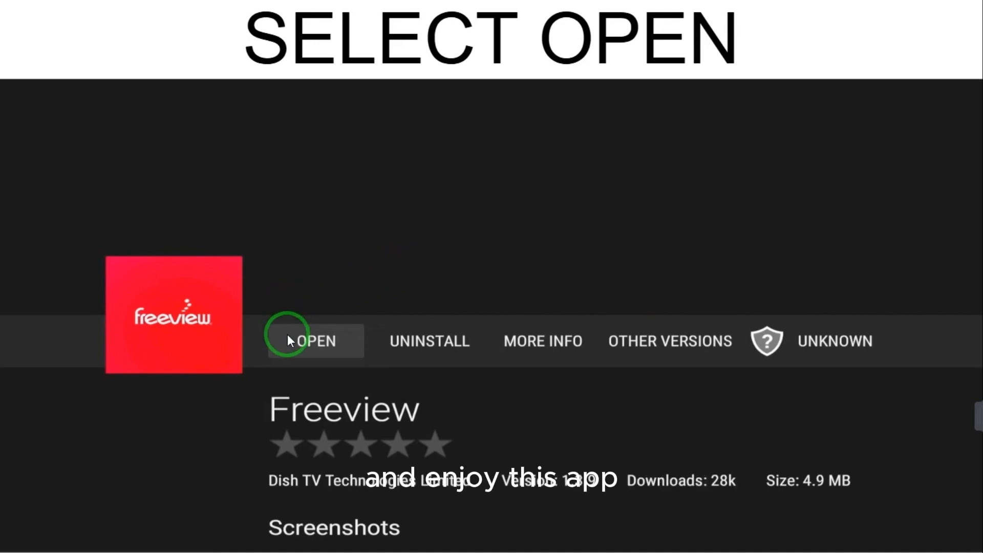